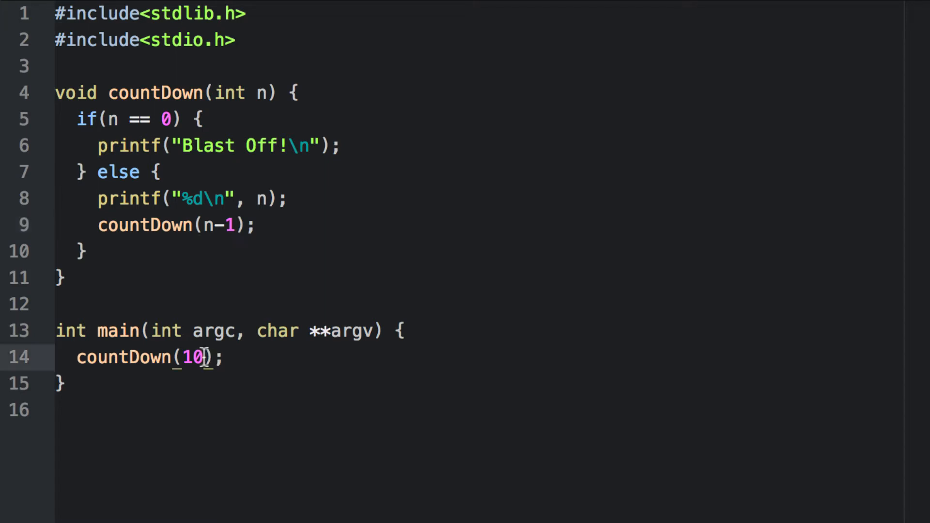
# Change the countdown start to -10, run it to a segmentation fault, and check ulimit -a.
pyautogui.write('-')
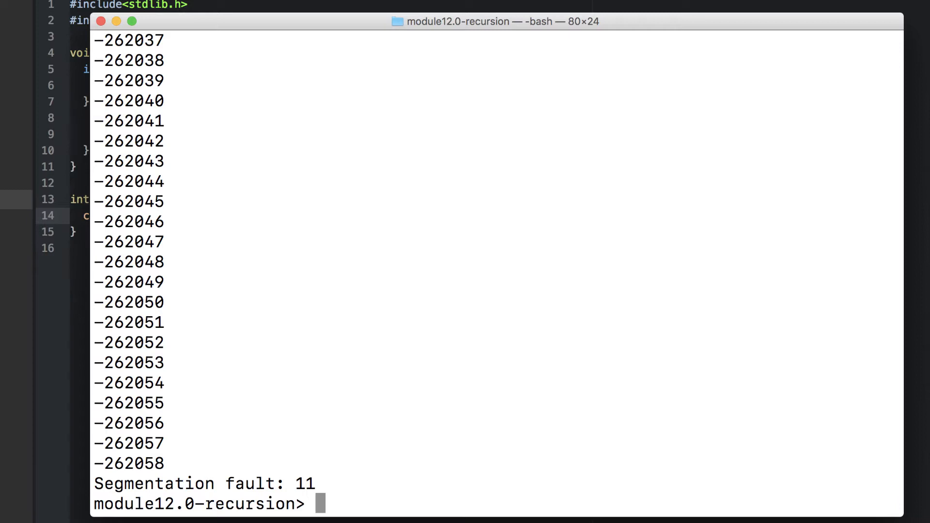
pyautogui.moveTo(638, 348)
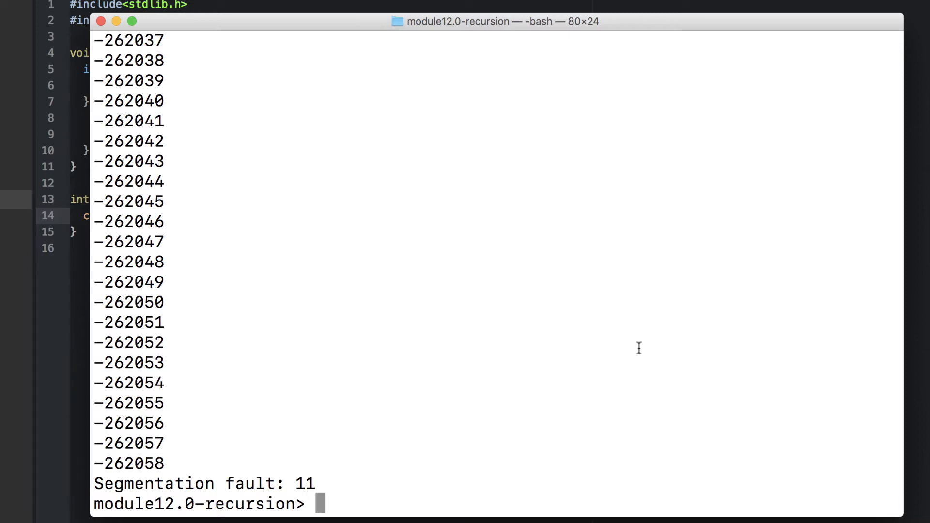
pyautogui.write('ulimit -a')
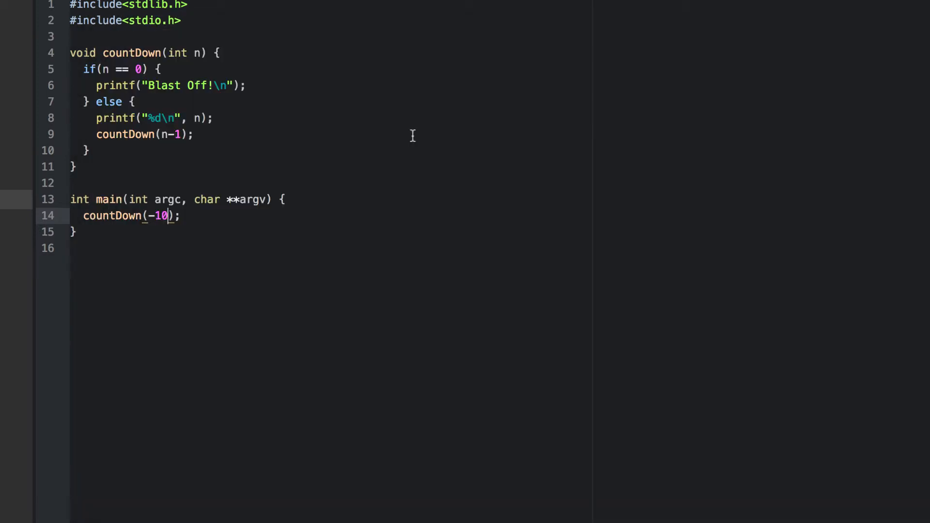
# Clear the crash output from Terminal and rerun ./a.out.
pyautogui.press('BackSpace')
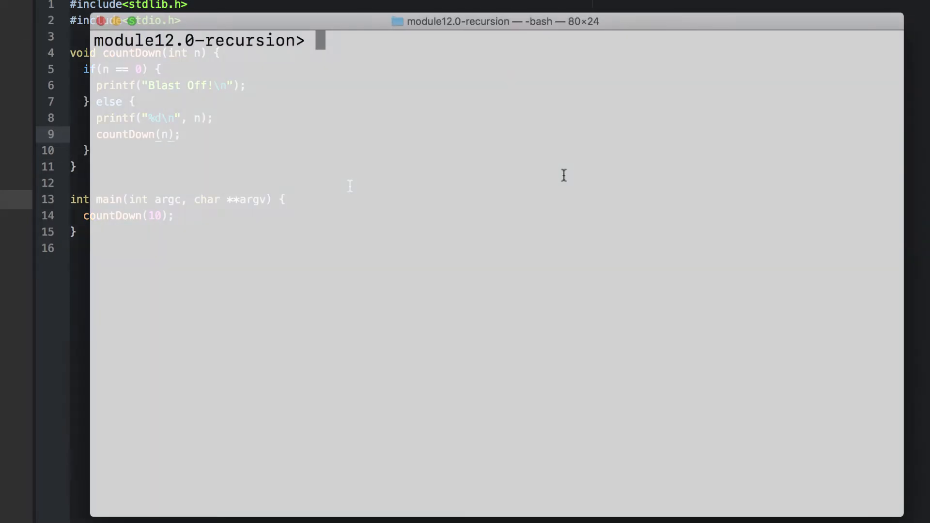
pyautogui.write('./a.out')
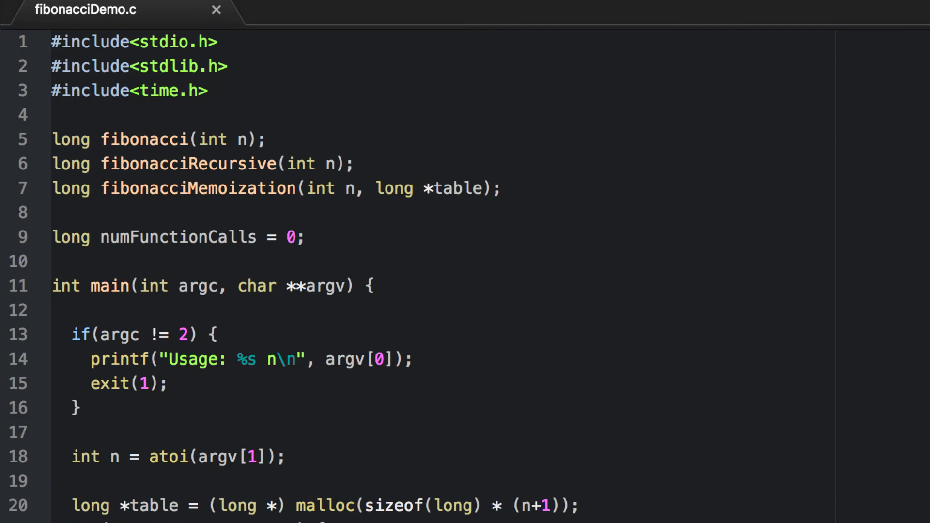
pyautogui.scroll(-3)
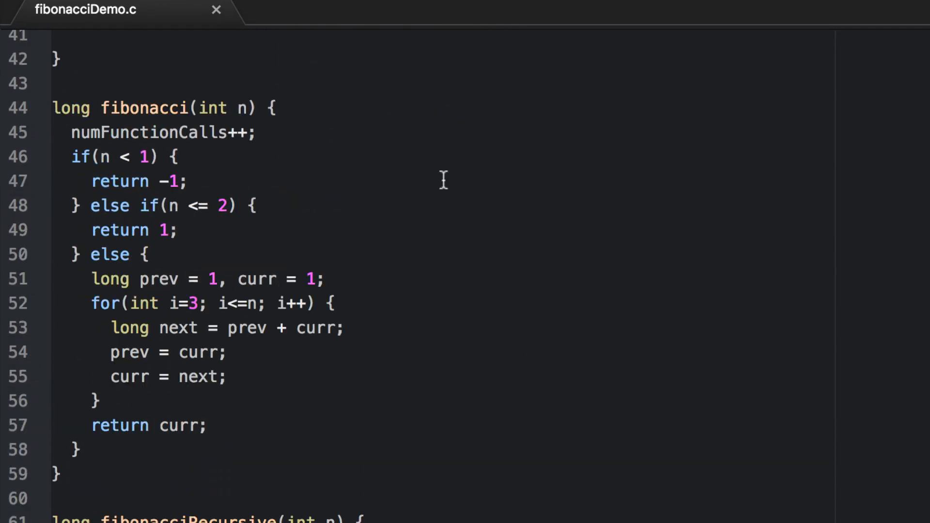
pyautogui.scroll(-3)
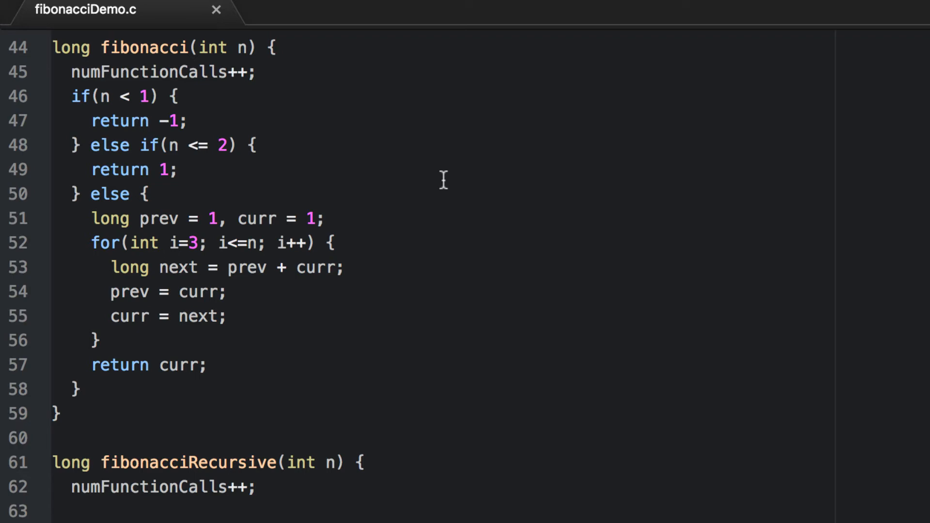
pyautogui.doubleClick(207, 242)
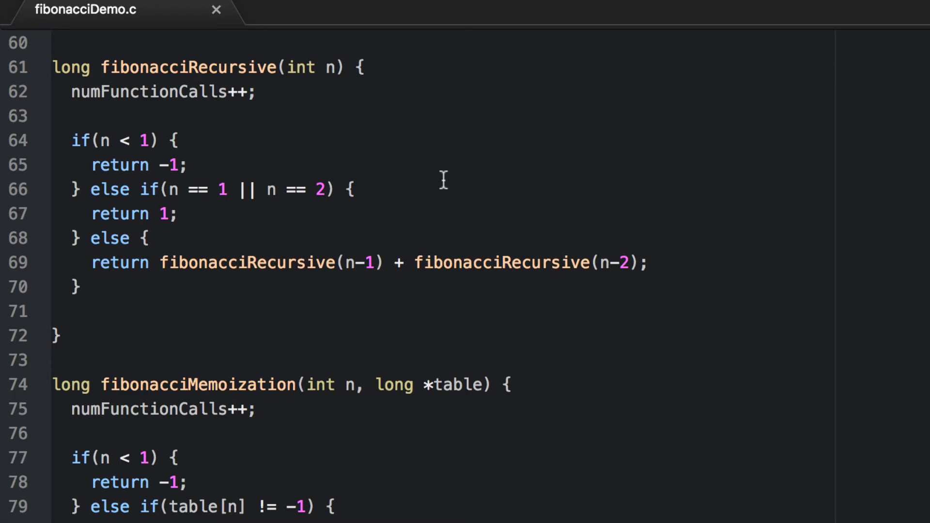
pyautogui.scroll(-3)
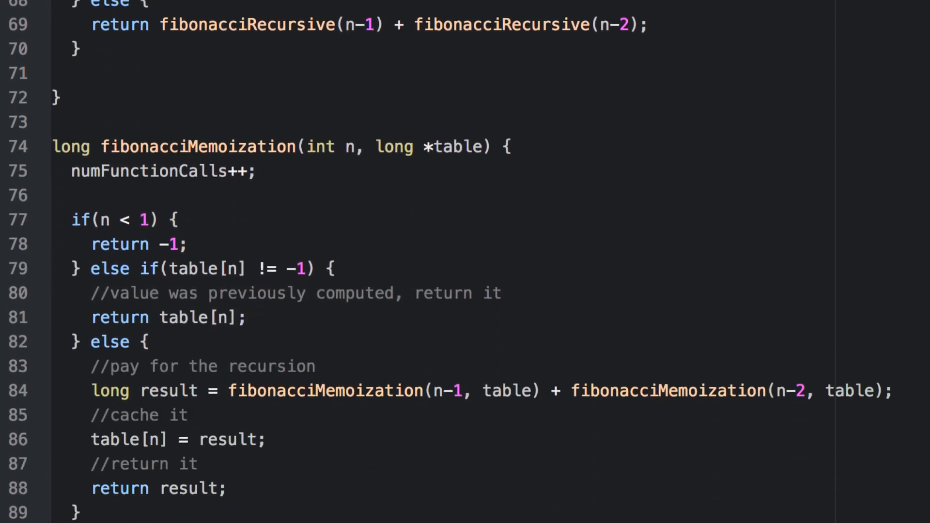
pyautogui.scroll(-3)
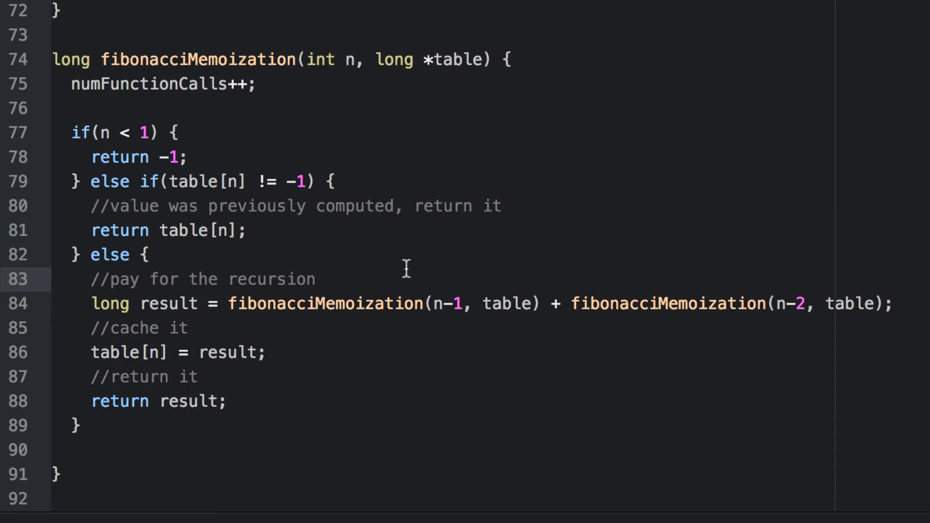
# Scroll up to the commented fib calls in main of fibonacciDemo.c.
pyautogui.scroll(3)
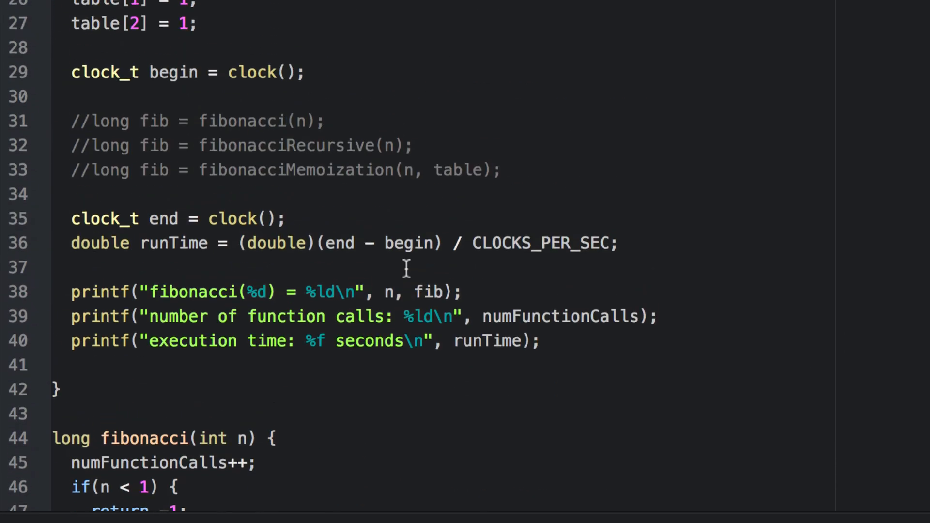
pyautogui.moveTo(491, 112)
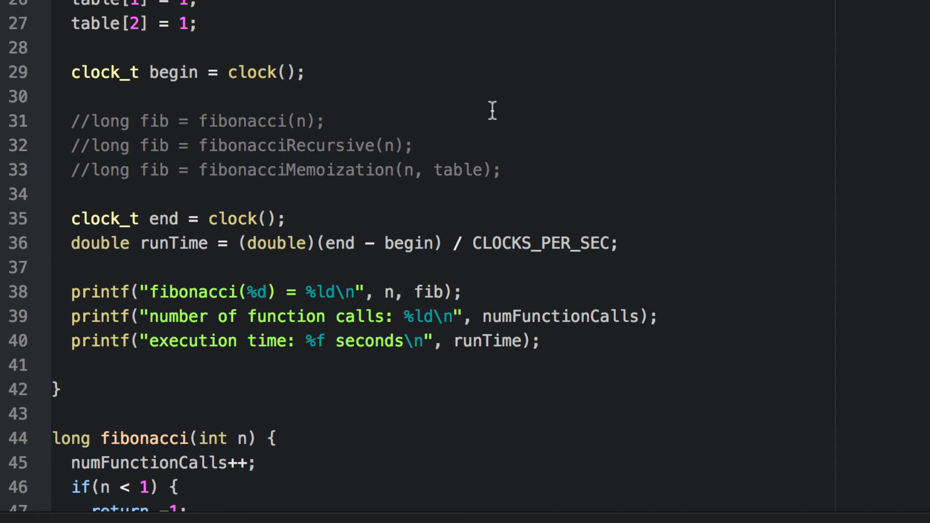
pyautogui.moveTo(86, 121)
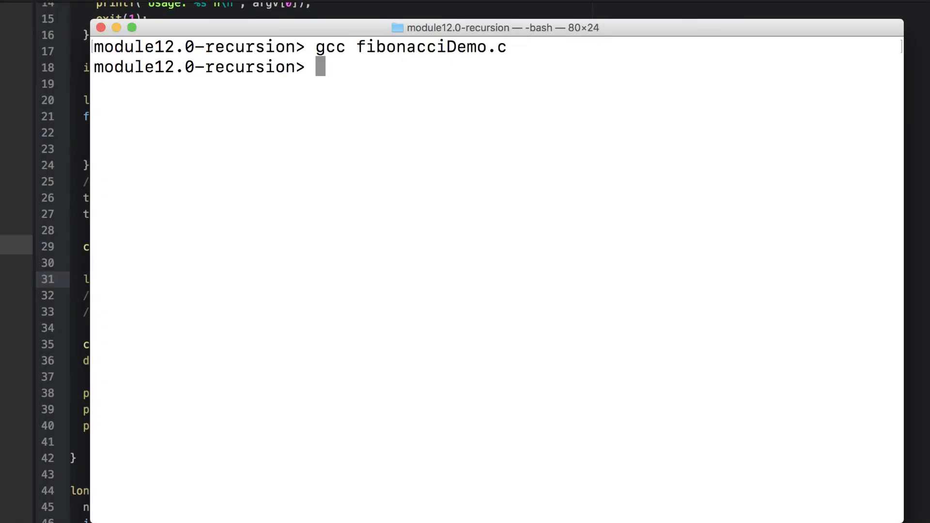
# Run the demo with n = 10, 20 and 30, then begin ./a.out 40.
pyautogui.write('./a.out 10')
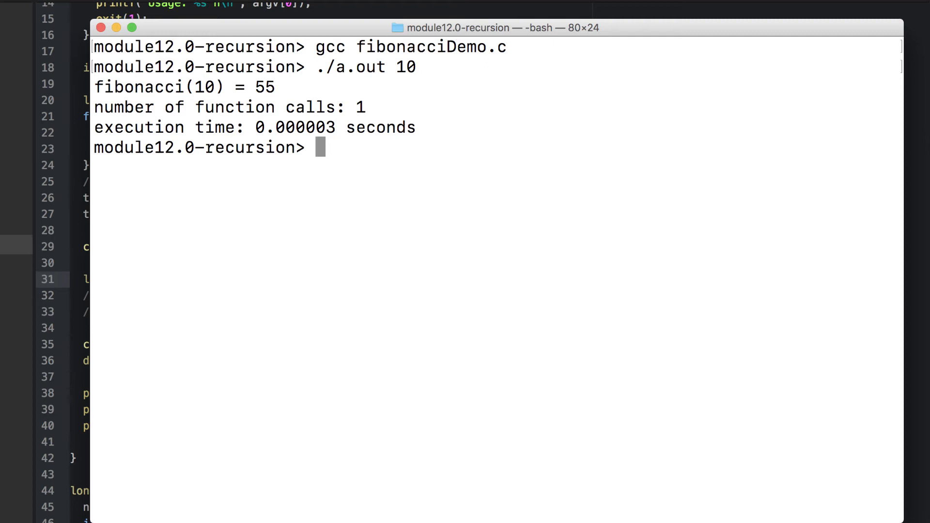
pyautogui.write('./a.out 30')
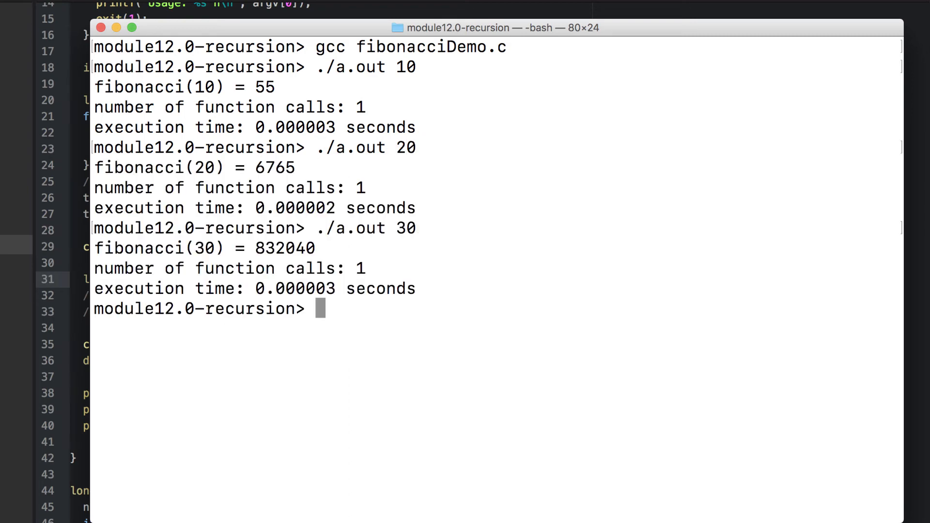
pyautogui.write('./a.out')
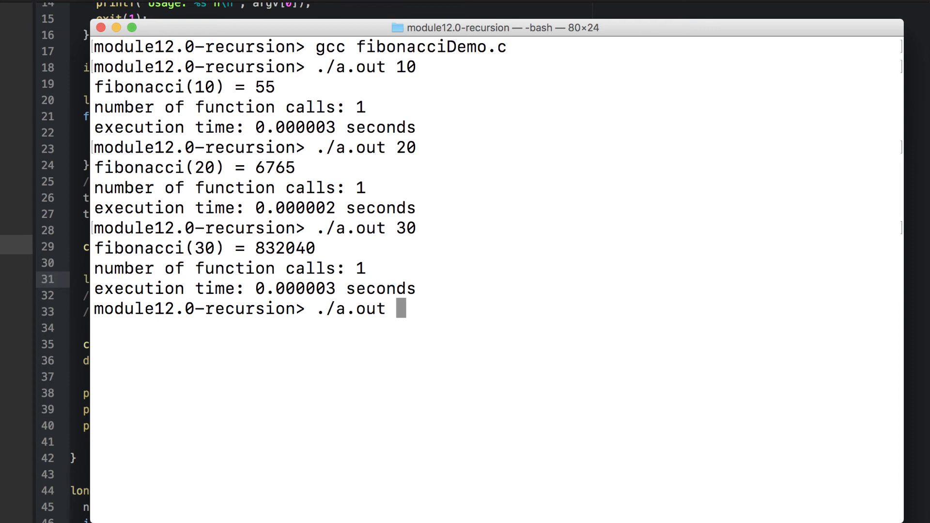
pyautogui.write('40')
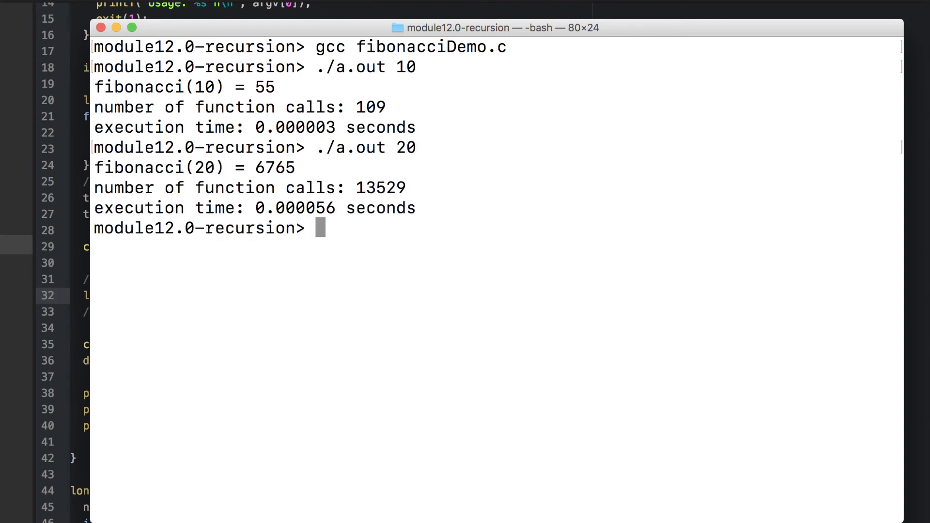
# Run the recursive demo for n = 20, 40, 45, 46 and 47.
pyautogui.write('./a.out 20')
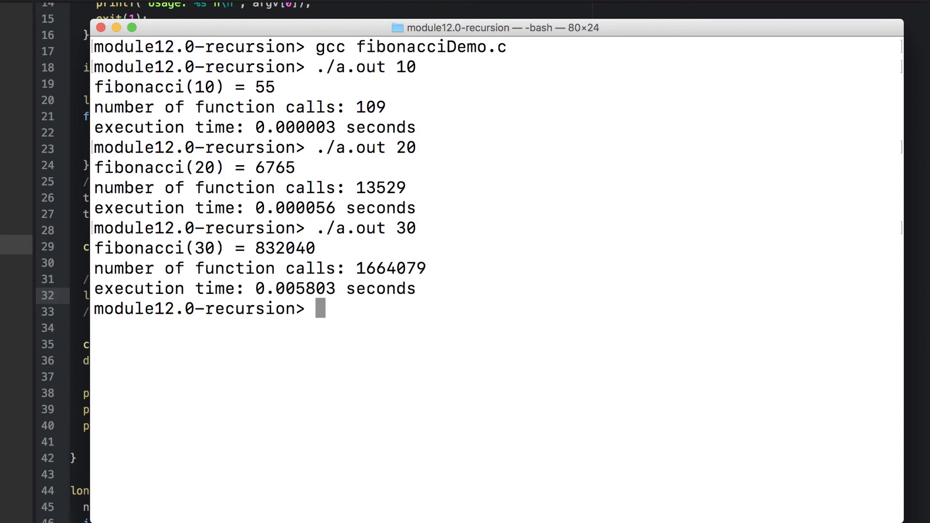
pyautogui.write('./a.out 40')
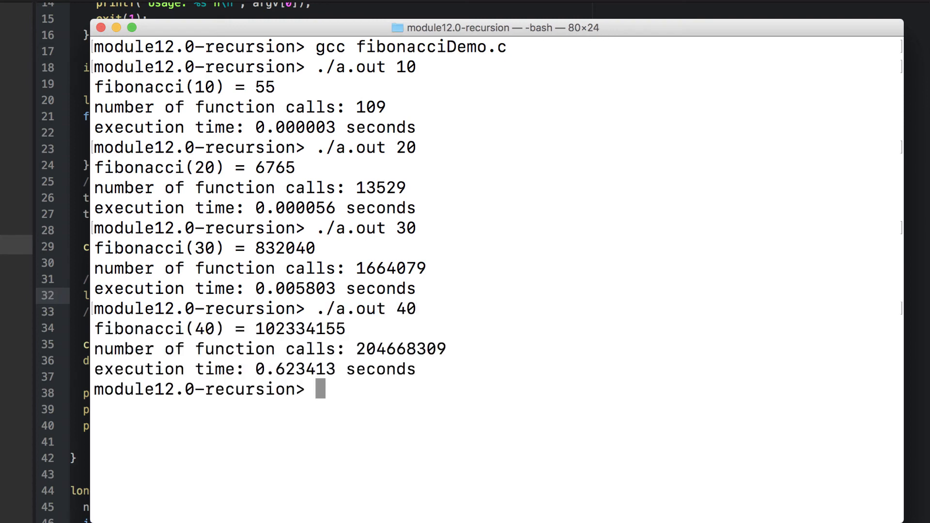
pyautogui.write('./a.out 45')
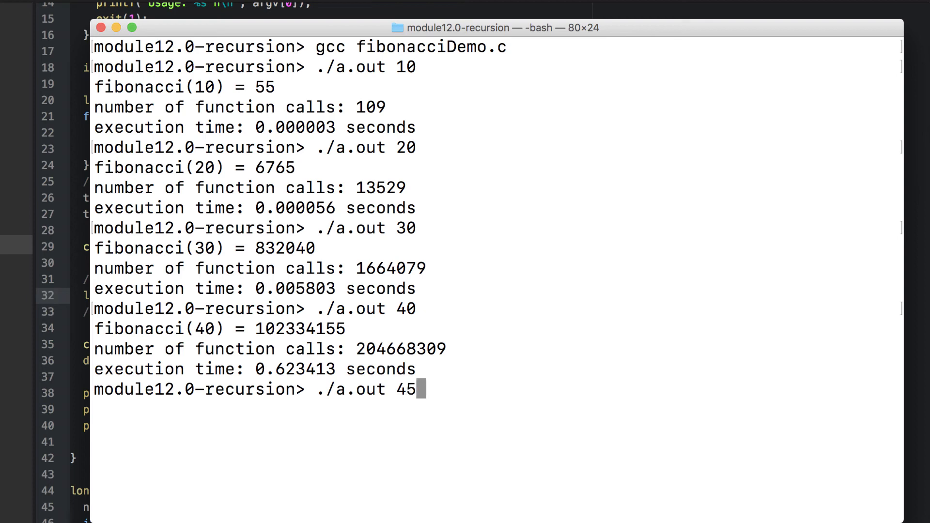
pyautogui.press('enter')
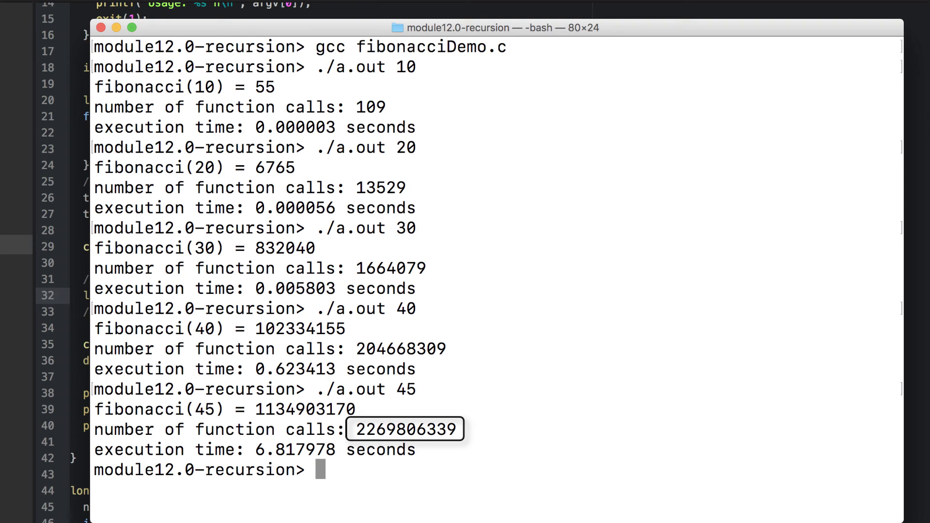
pyautogui.write('./a.out 46')
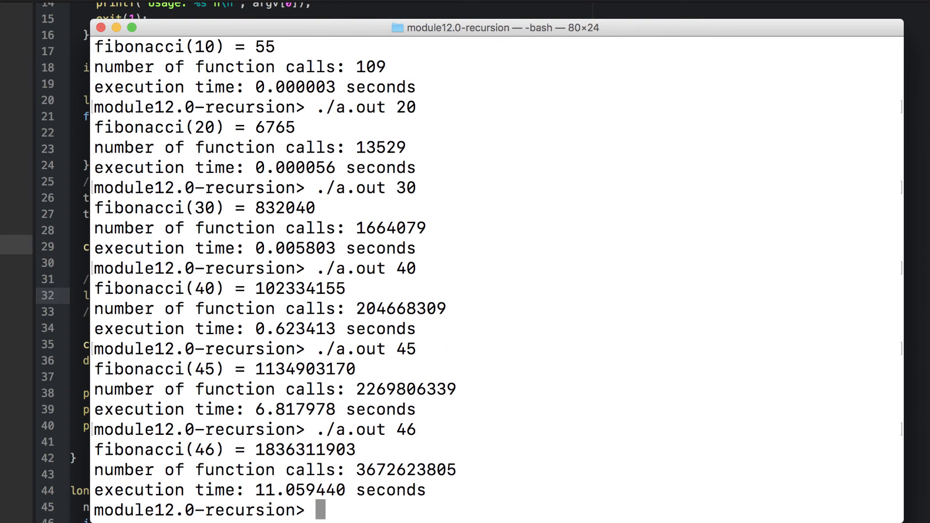
pyautogui.write('./a.out 47')
pyautogui.write('gcc fibonacciDemo.c')
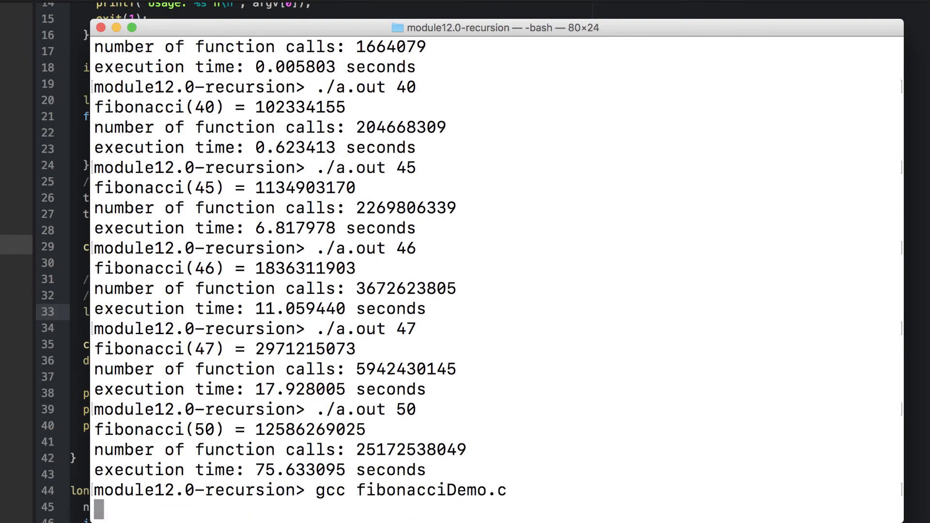
# Run ./a.out 50 on the memoized build: 97 calls in 0.000004 seconds.
pyautogui.write('./a.out 50')
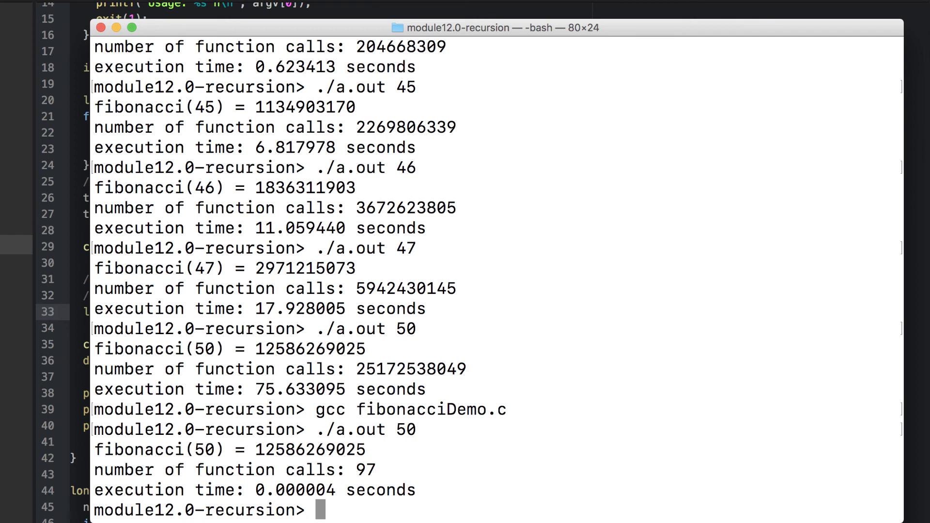
pyautogui.write('./a.out')
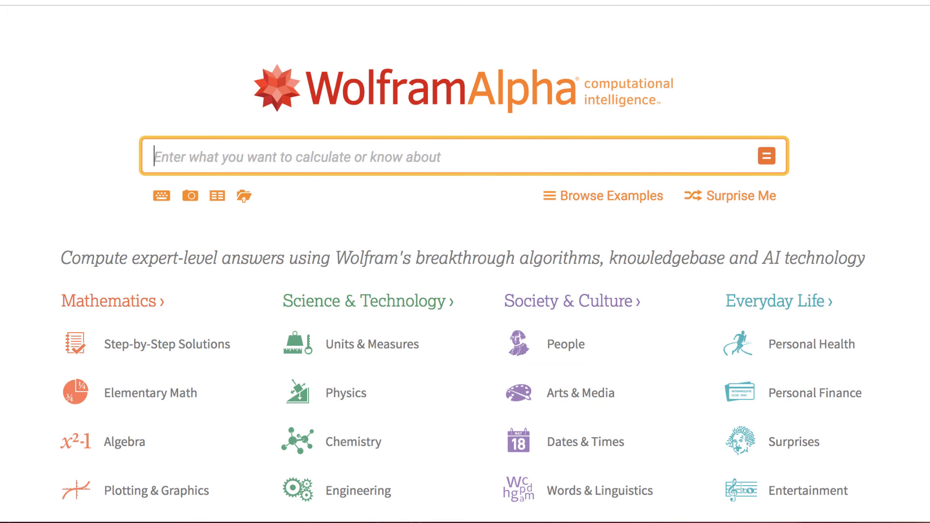
# Enter the WolframAlpha query (2^100 / 2^50) * 75 seconds.
pyautogui.write('2^100')
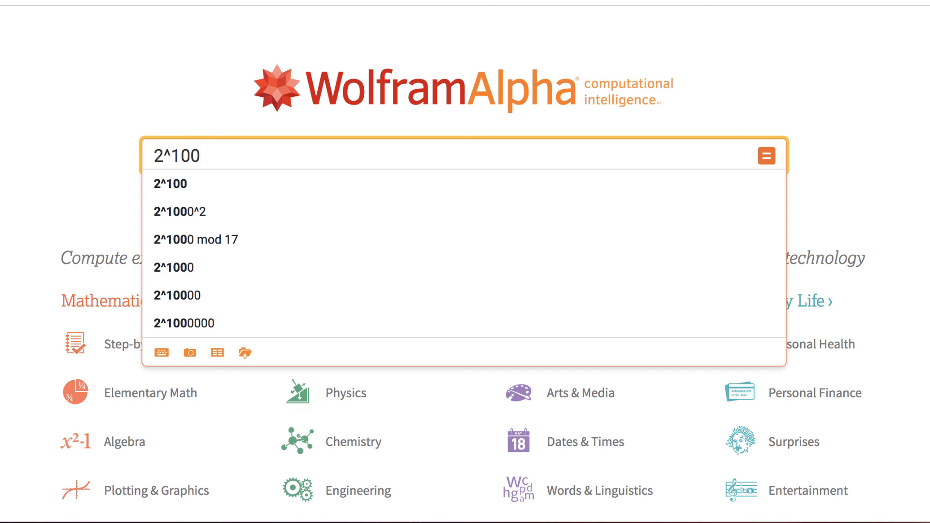
pyautogui.write('/')
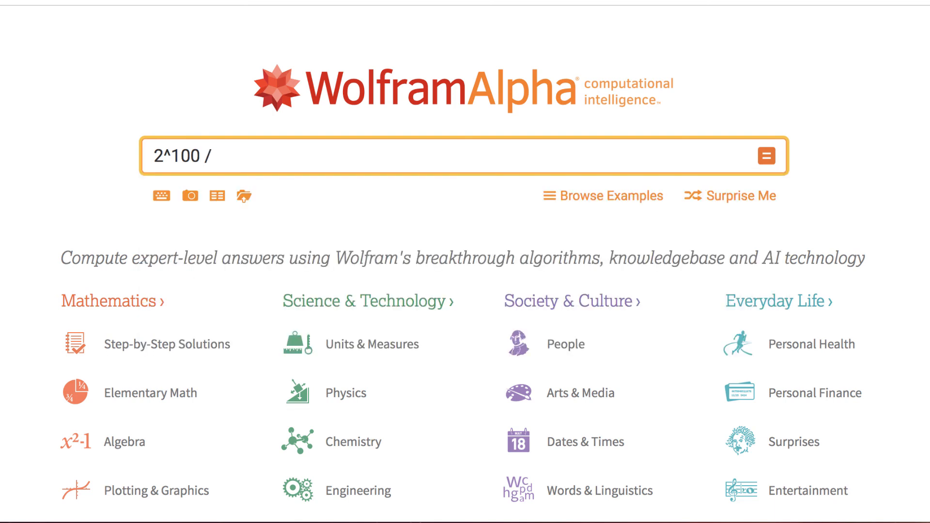
pyautogui.write('2^50')
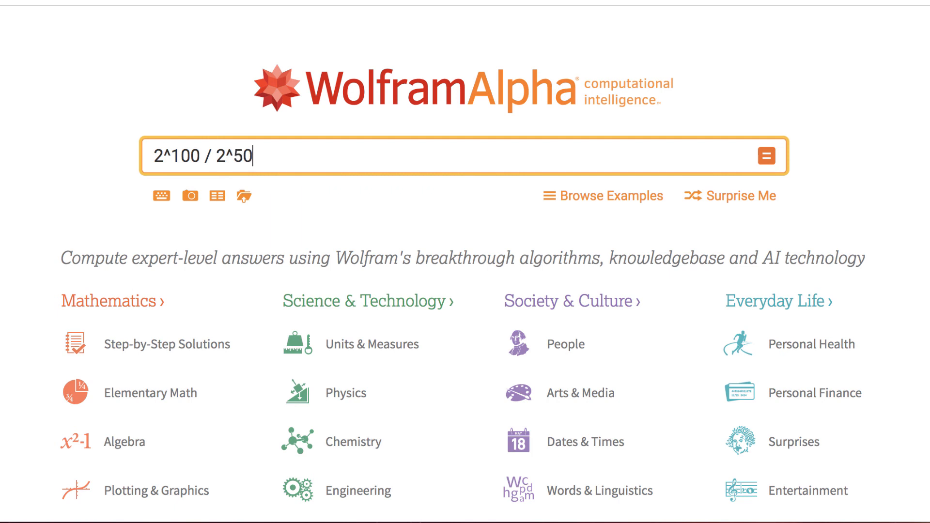
pyautogui.write(')')
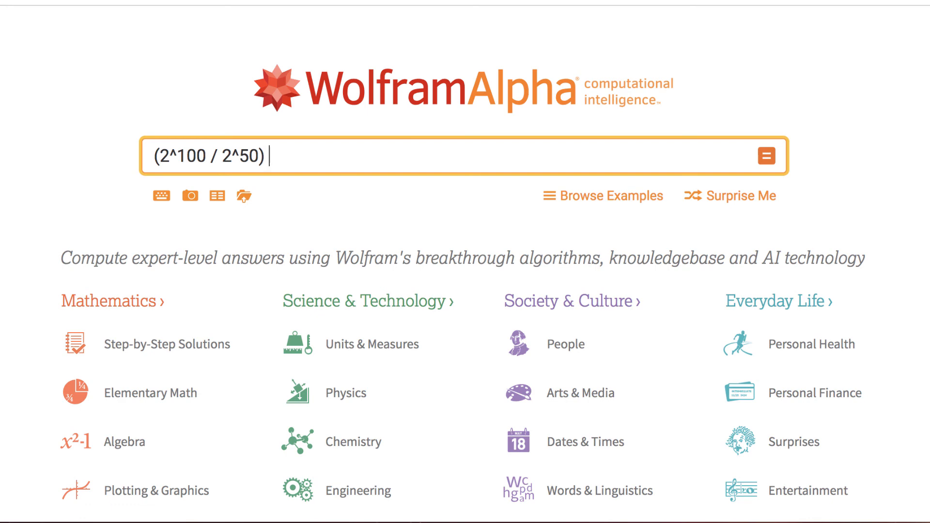
pyautogui.write('*')
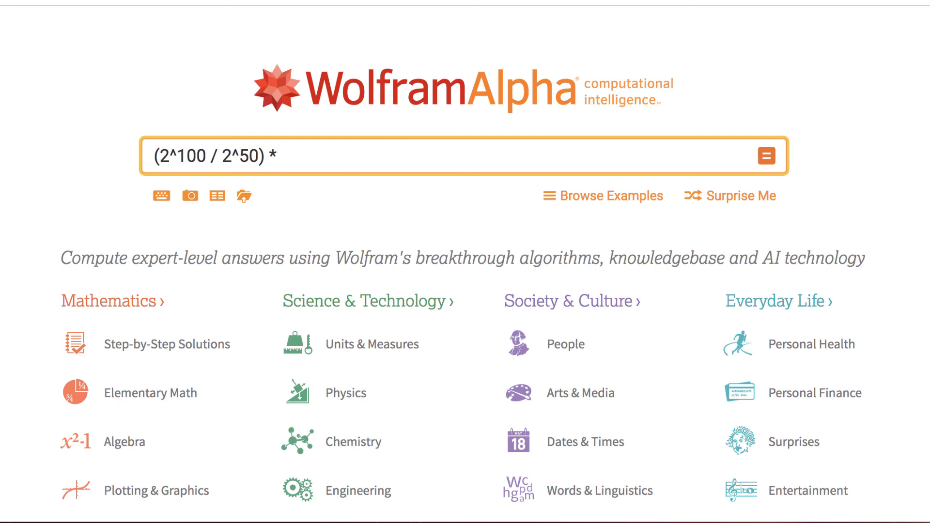
pyautogui.write('75 seconds')
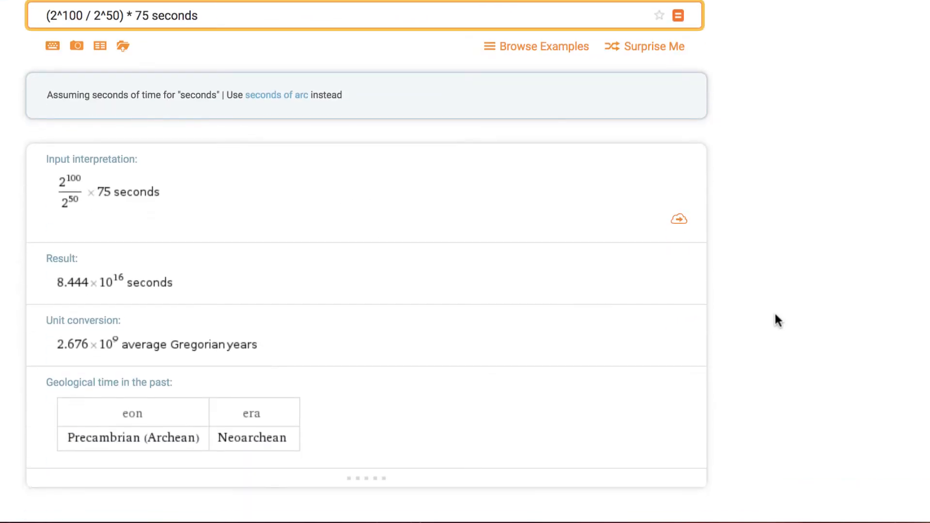
# Append 'to years' to the runtime query and submit it.
pyautogui.scroll(-3)
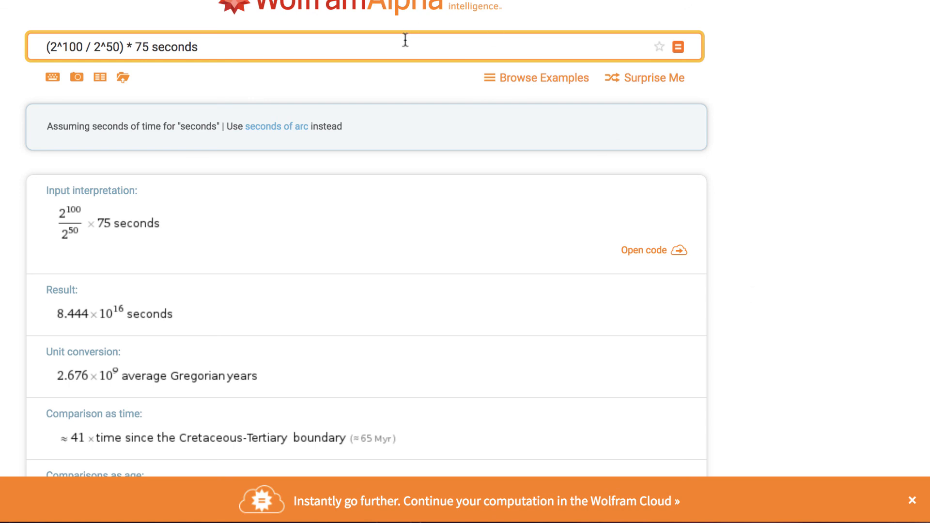
pyautogui.write('to')
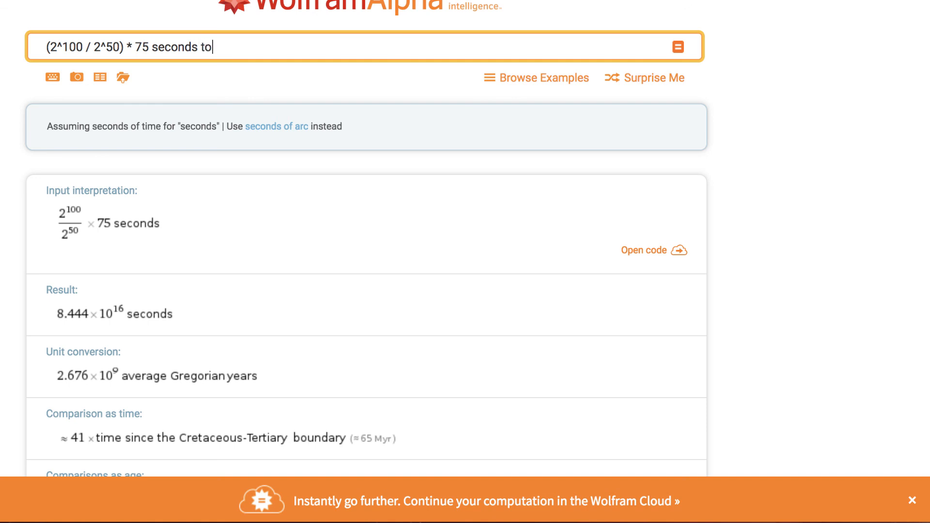
pyautogui.write('years')
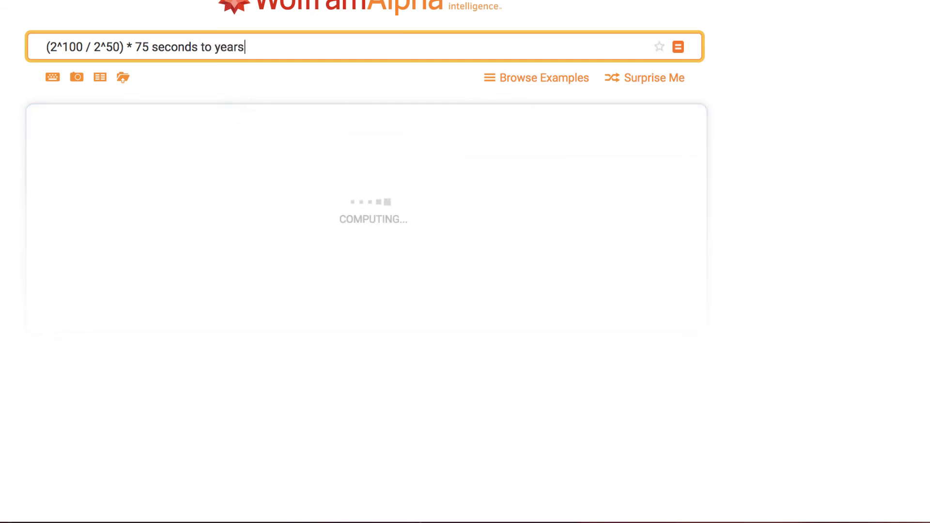